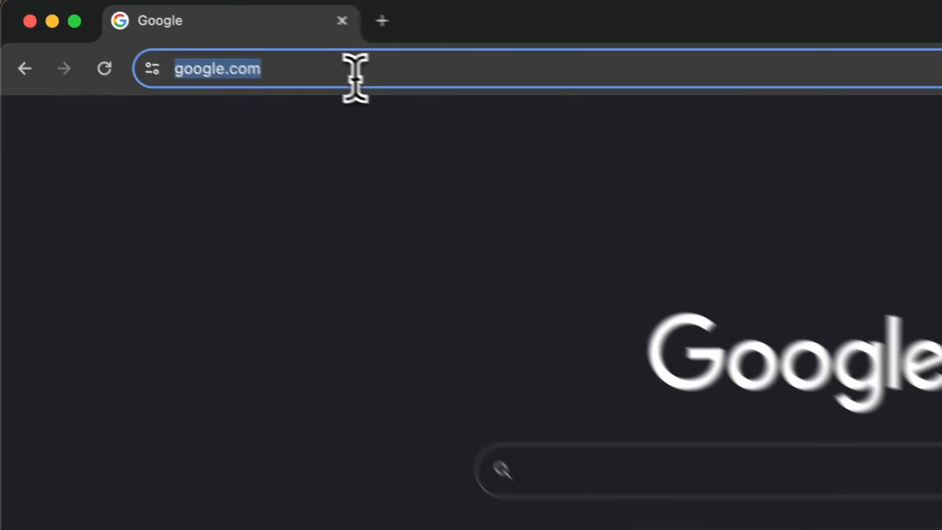
Step: Go to facebook.com and log in with the saved account
{"action": "type", "text": "facebook.com"}
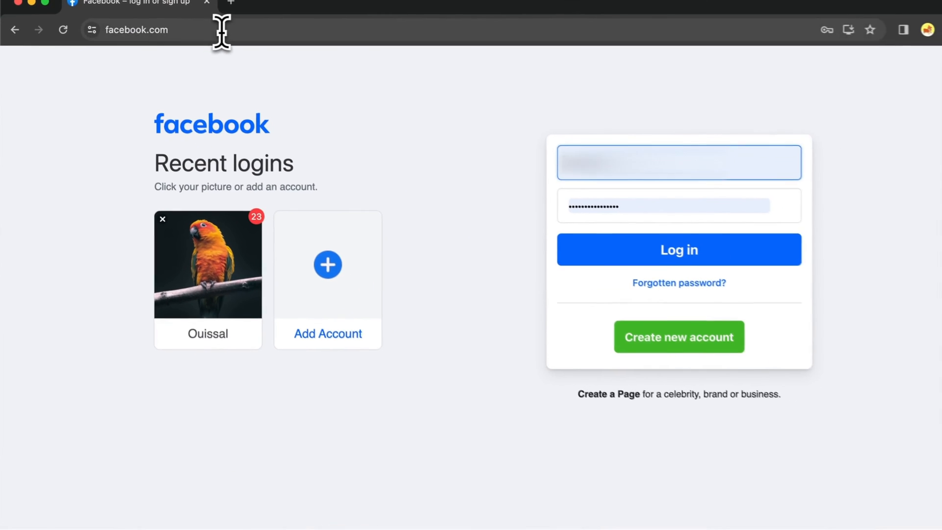
{"action": "left_click", "coordinate": [679, 249]}
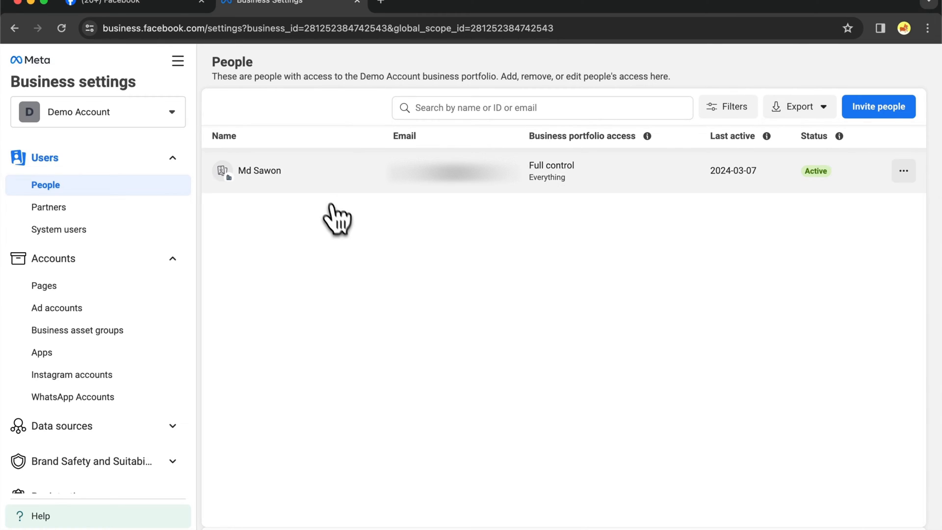
{"action": "left_click", "coordinate": [259, 171]}
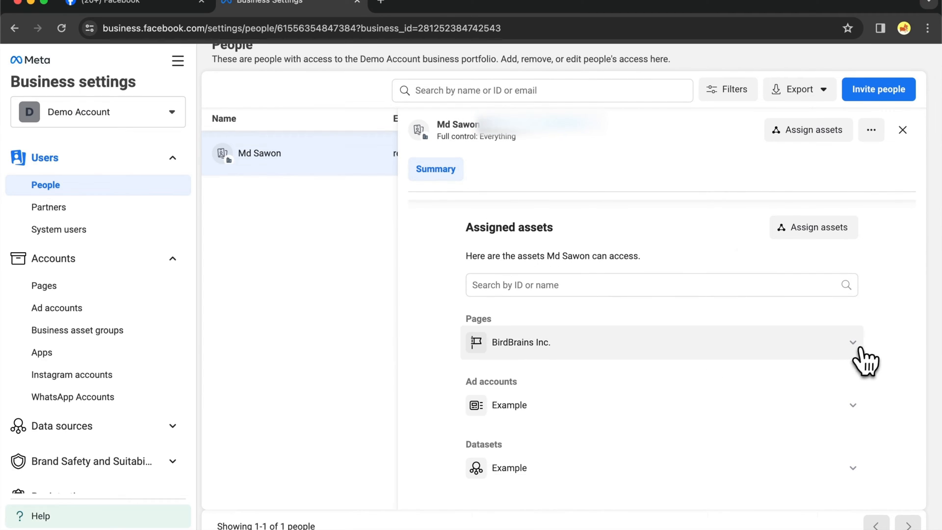
{"action": "mouse_move", "coordinate": [475, 348]}
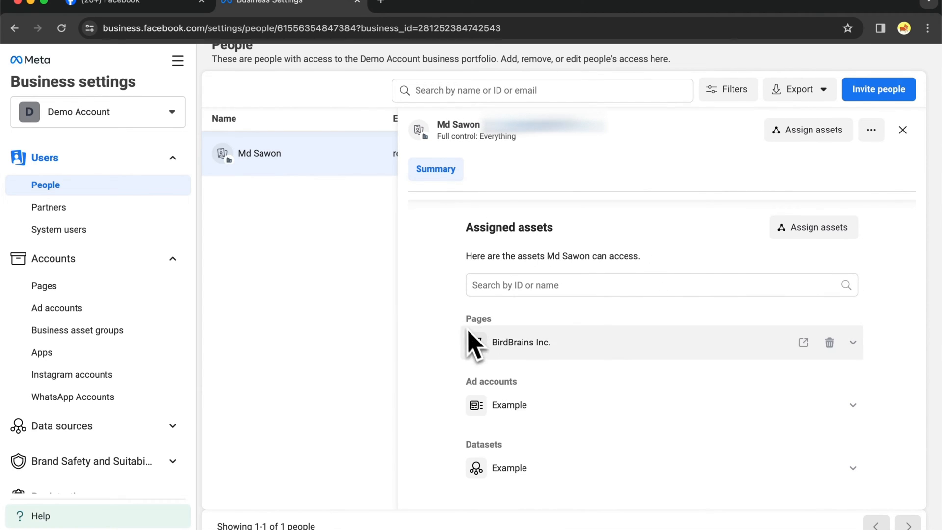
{"action": "mouse_move", "coordinate": [514, 394]}
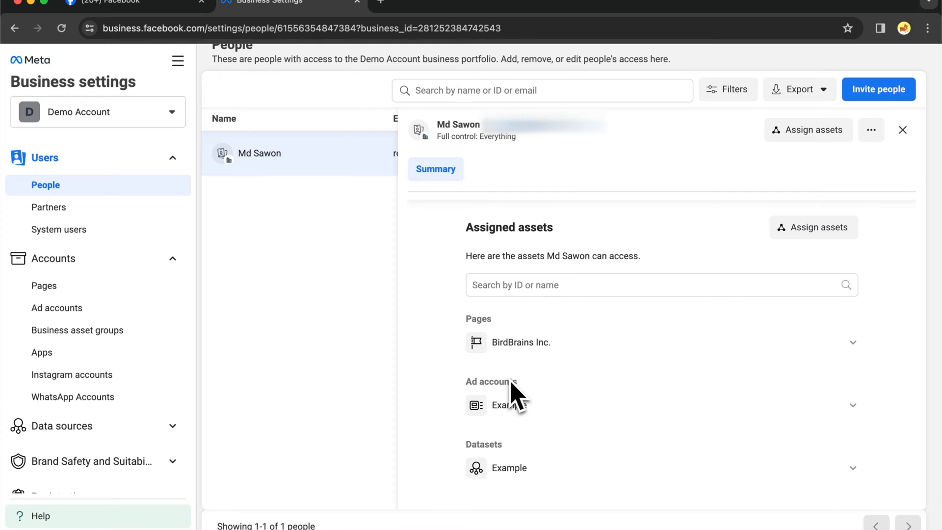
{"action": "mouse_move", "coordinate": [628, 433]}
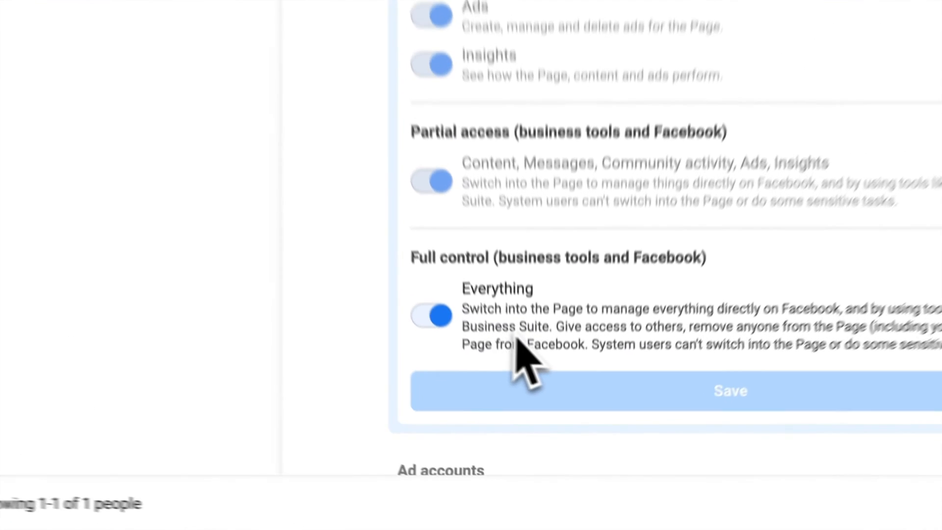
Step: Scroll down to Md Sawon's Example ad account permissions
{"action": "scroll", "scroll_direction": "down", "scroll_amount": 3}
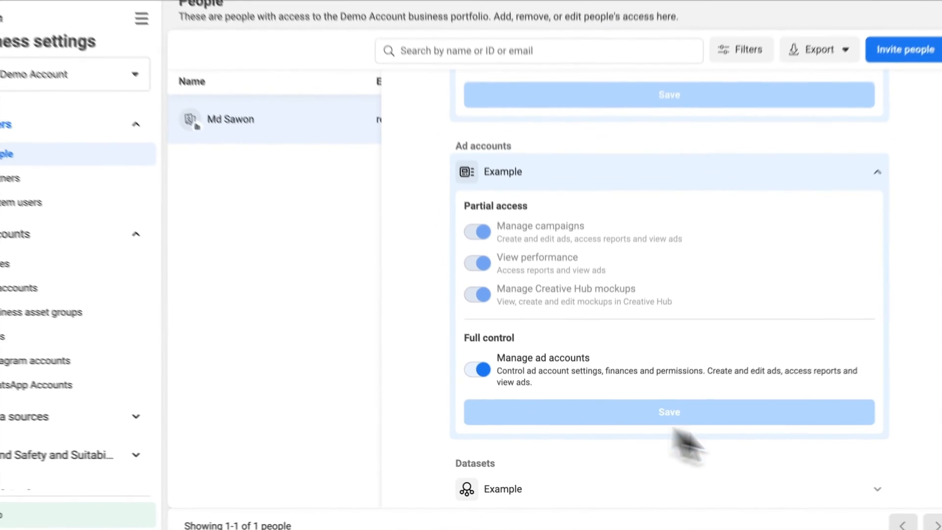
Step: Check Md Sawon's Example dataset full control, then go to Datasets
{"action": "scroll", "scroll_direction": "down", "scroll_amount": 3}
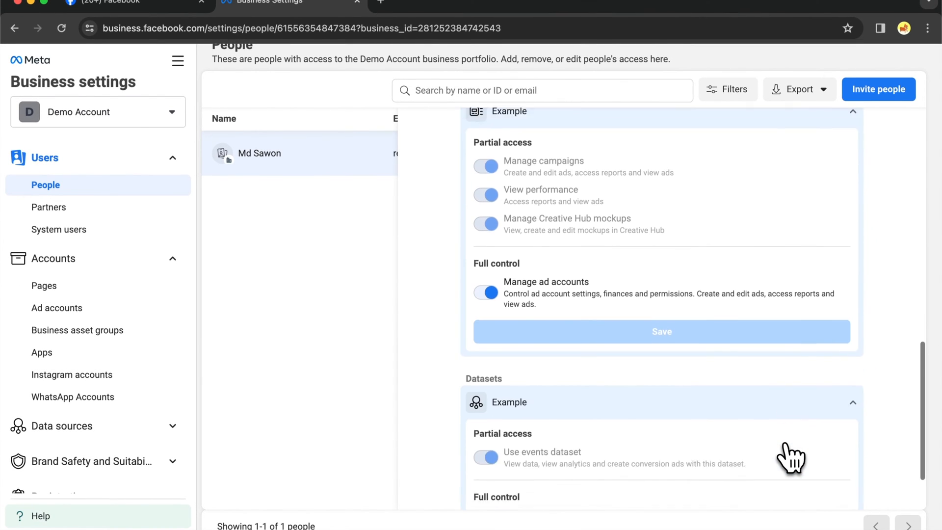
{"action": "scroll", "scroll_direction": "down", "scroll_amount": 3}
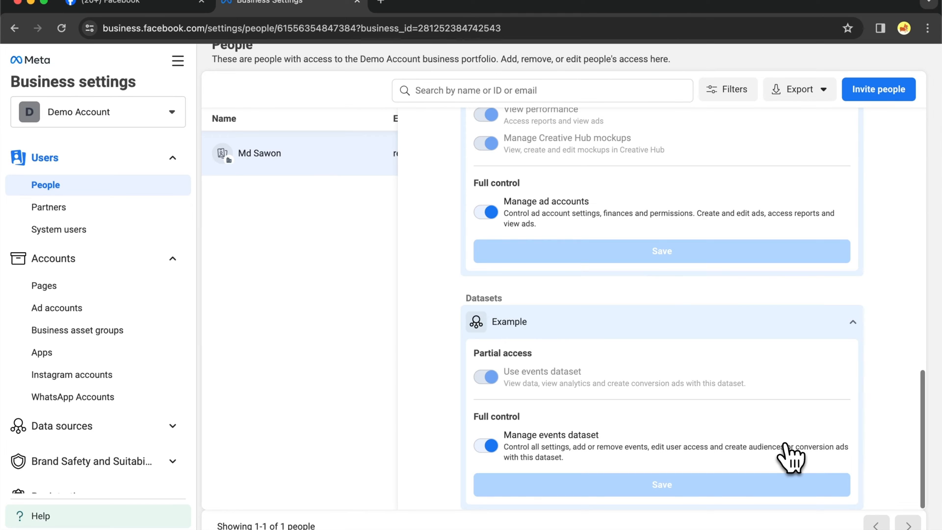
{"action": "mouse_move", "coordinate": [754, 459]}
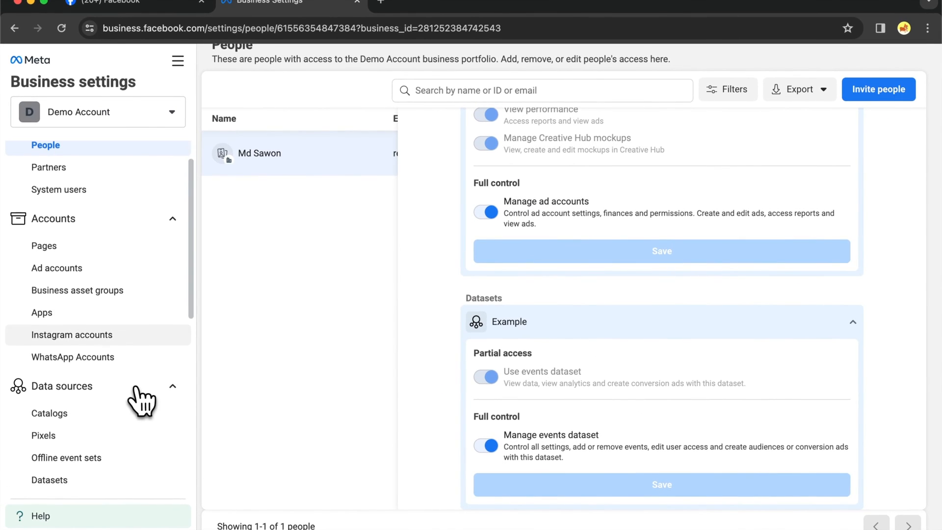
{"action": "left_click", "coordinate": [49, 480]}
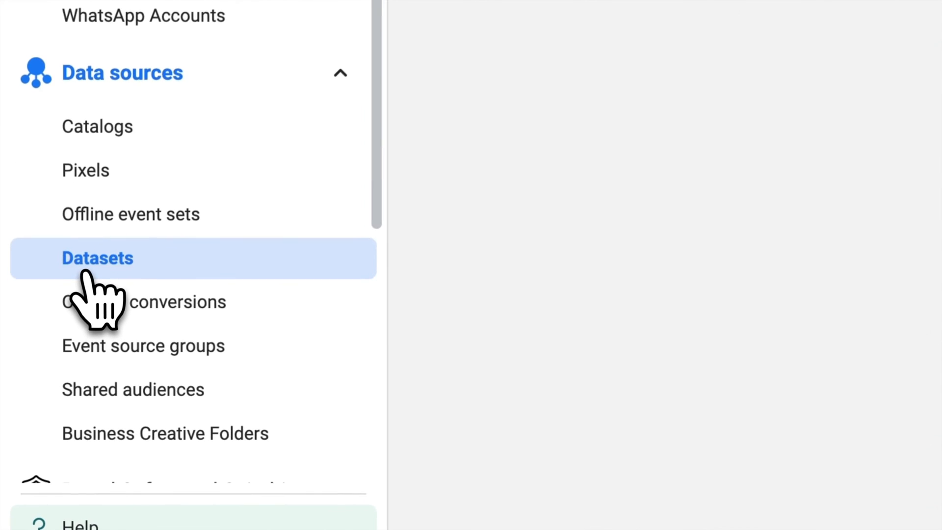
Step: Open the Example dataset and view its Connected assets
{"action": "left_click", "coordinate": [97, 258]}
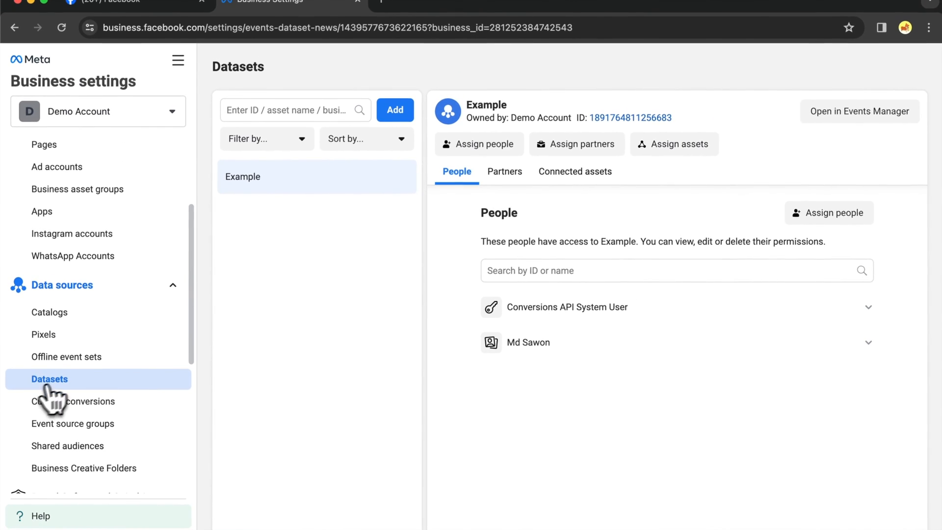
{"action": "left_click", "coordinate": [575, 171]}
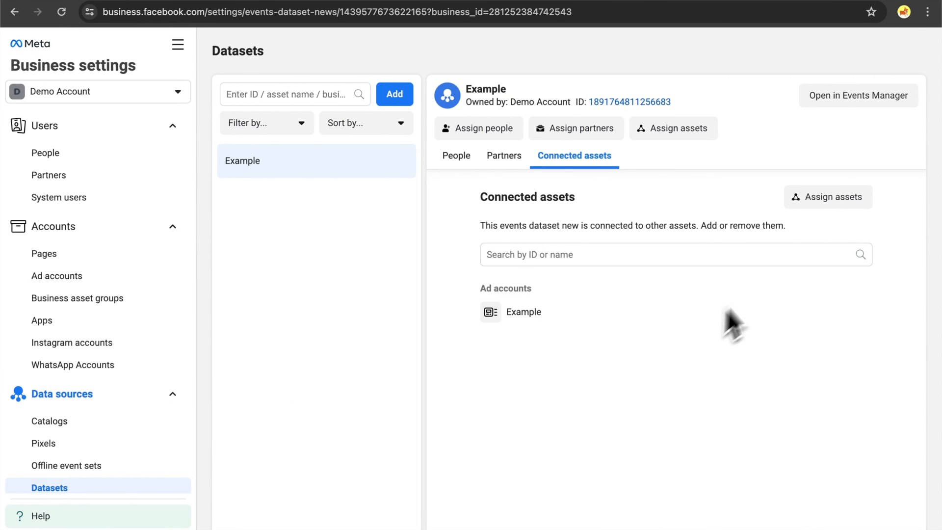
Step: Assign the Example ad account to the Example dataset and dismiss the confirmation
{"action": "left_click", "coordinate": [827, 197]}
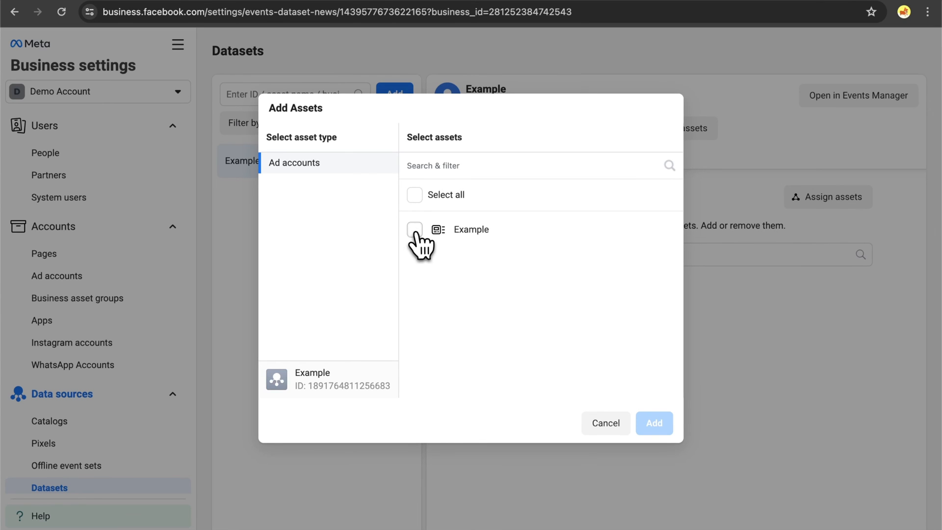
{"action": "left_click", "coordinate": [414, 229]}
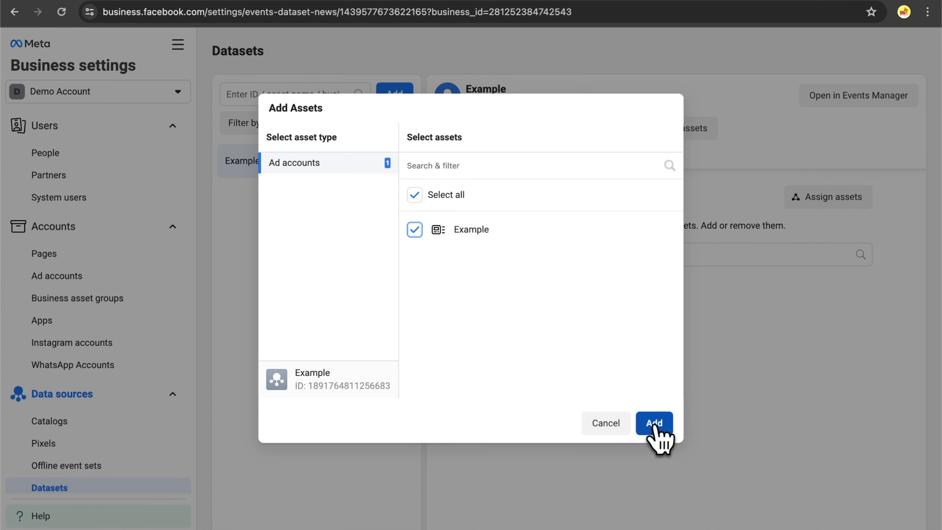
{"action": "left_click", "coordinate": [653, 423]}
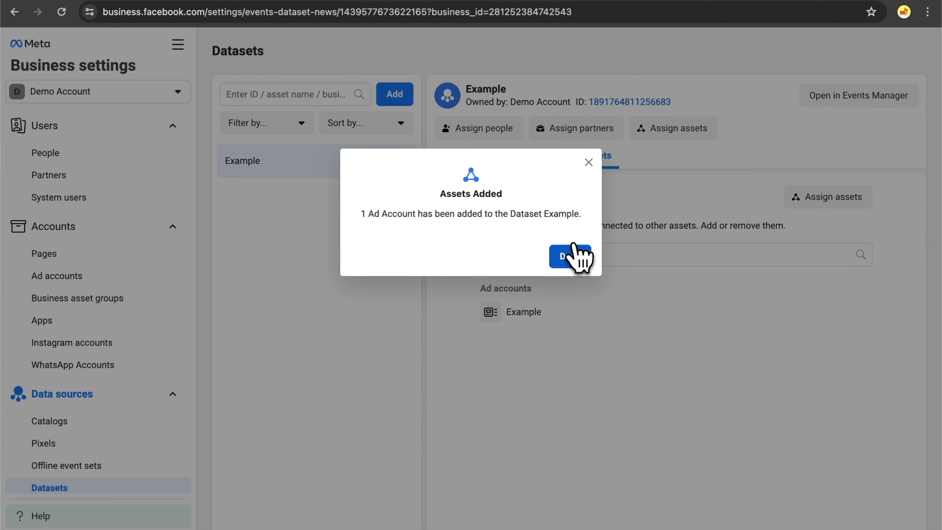
{"action": "left_click", "coordinate": [569, 256]}
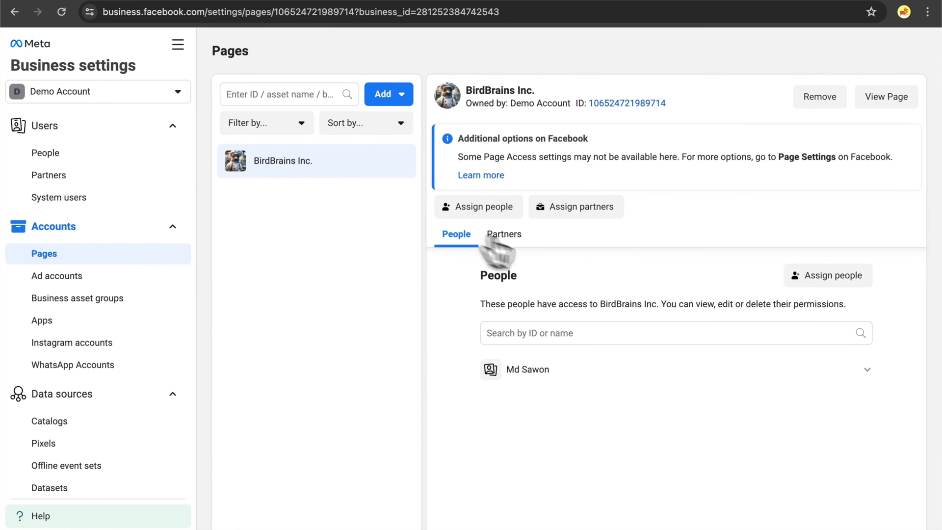
{"action": "left_click", "coordinate": [828, 275]}
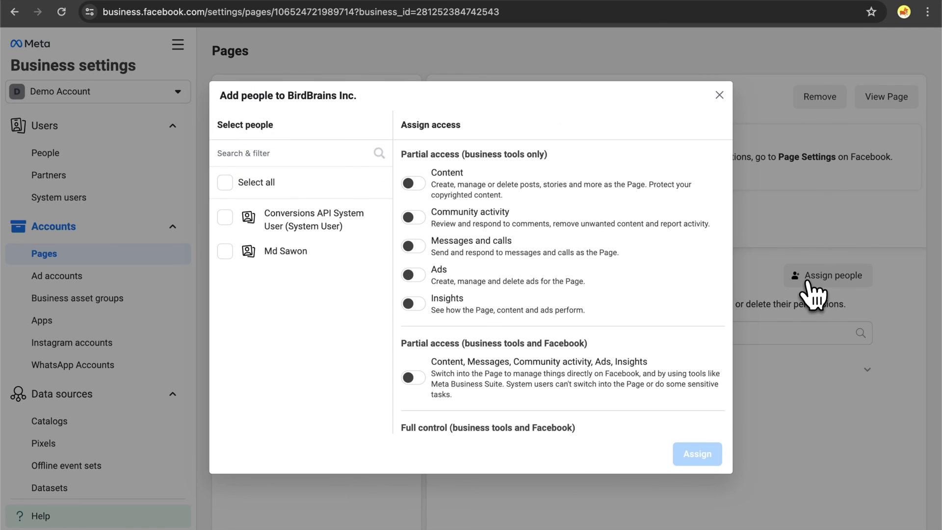
{"action": "left_click", "coordinate": [225, 251]}
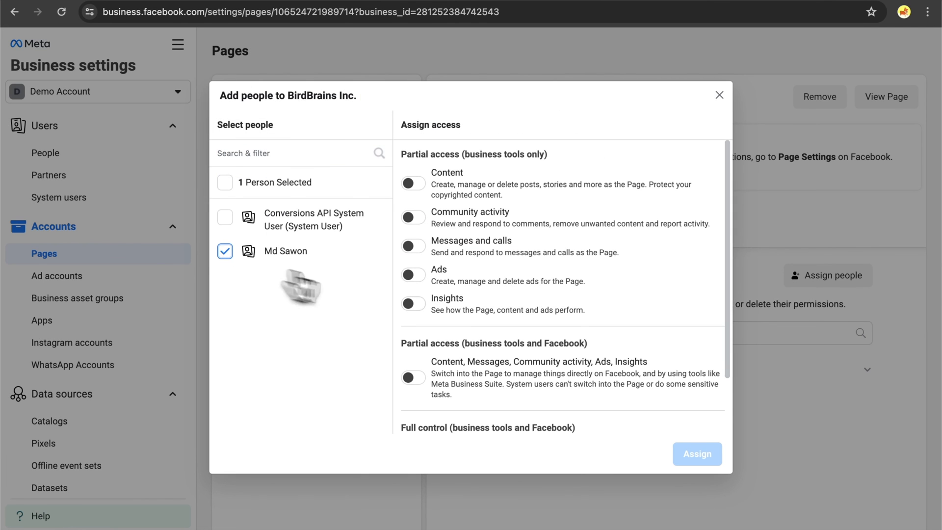
{"action": "left_click", "coordinate": [413, 398]}
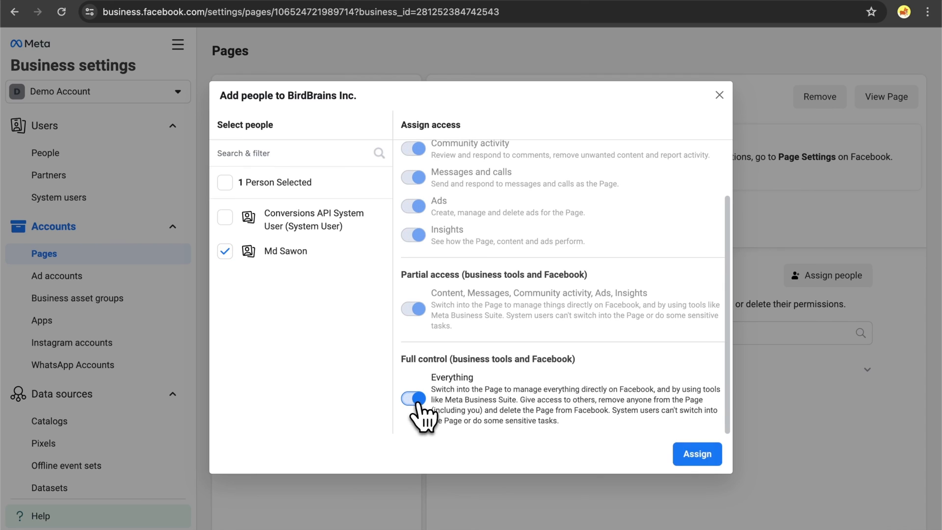
{"action": "left_click", "coordinate": [696, 454]}
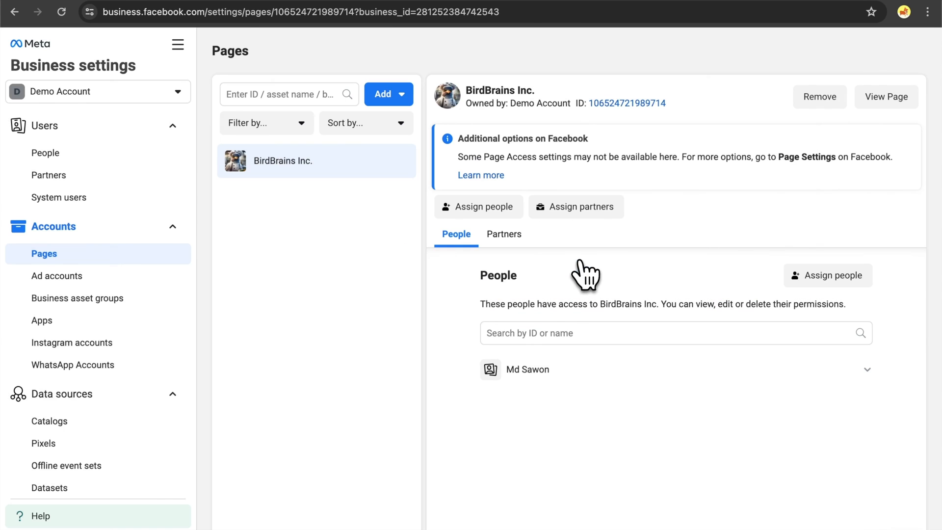
{"action": "mouse_move", "coordinate": [257, 302]}
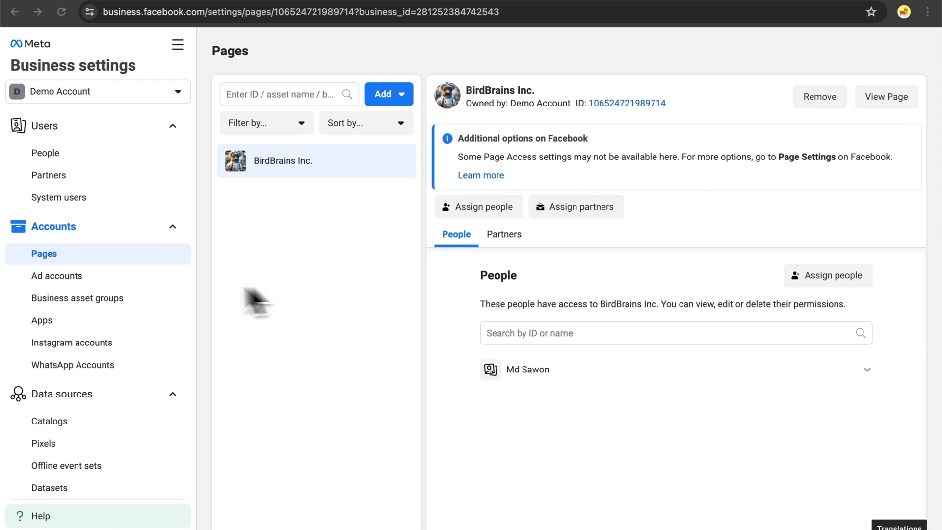